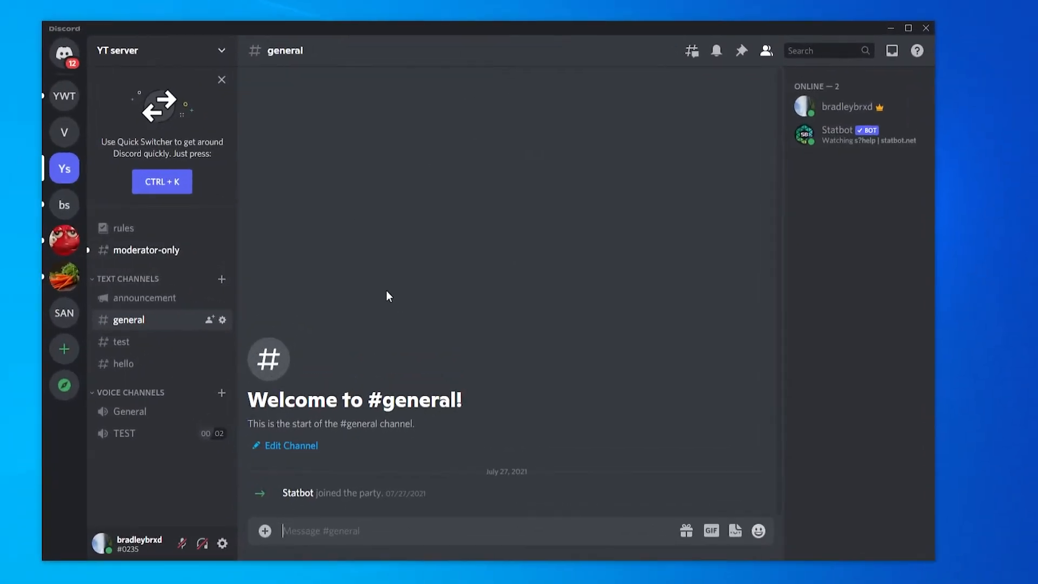
{"action": "mouse_move", "coordinate": [92, 481]}
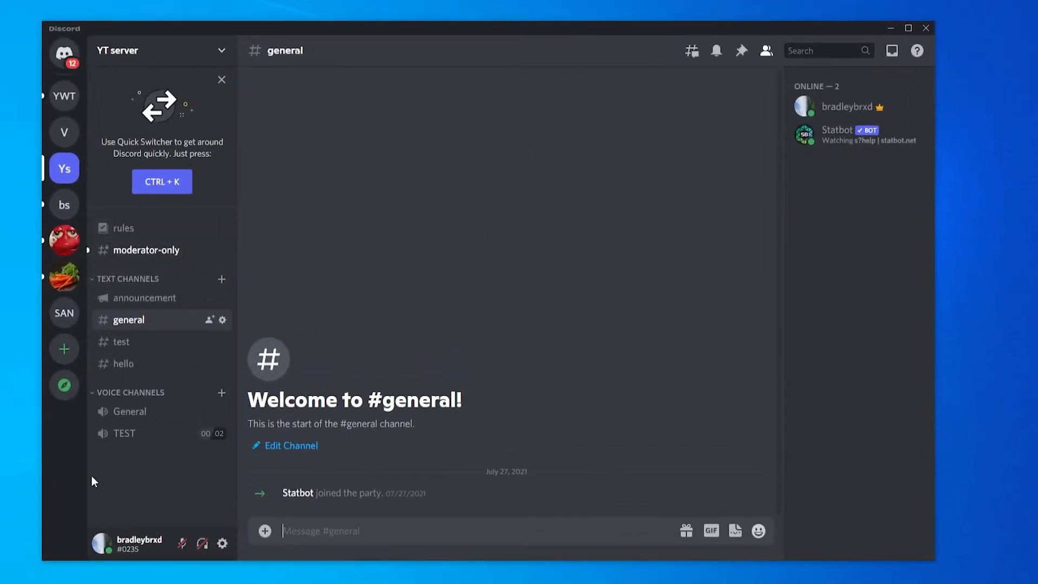
{"action": "mouse_move", "coordinate": [108, 400]}
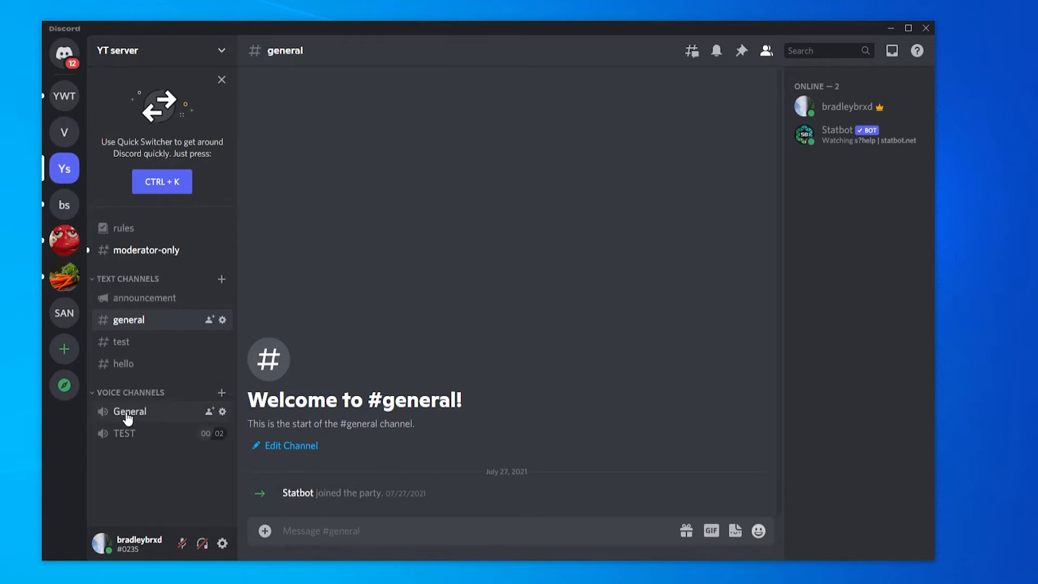
Step: Connect to the General voice channel on the YT server
{"action": "left_click", "coordinate": [130, 411]}
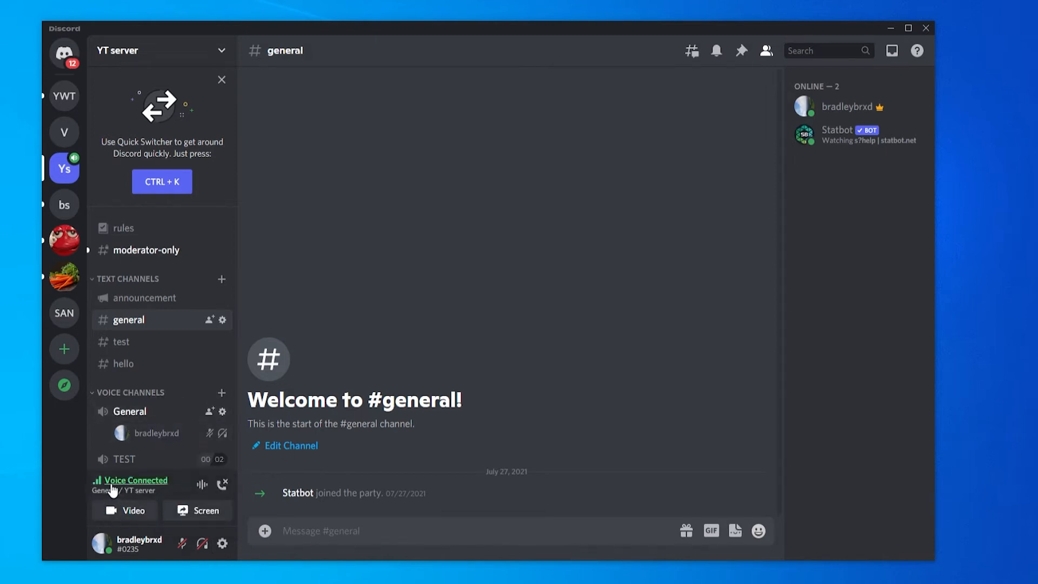
{"action": "mouse_move", "coordinate": [134, 511]}
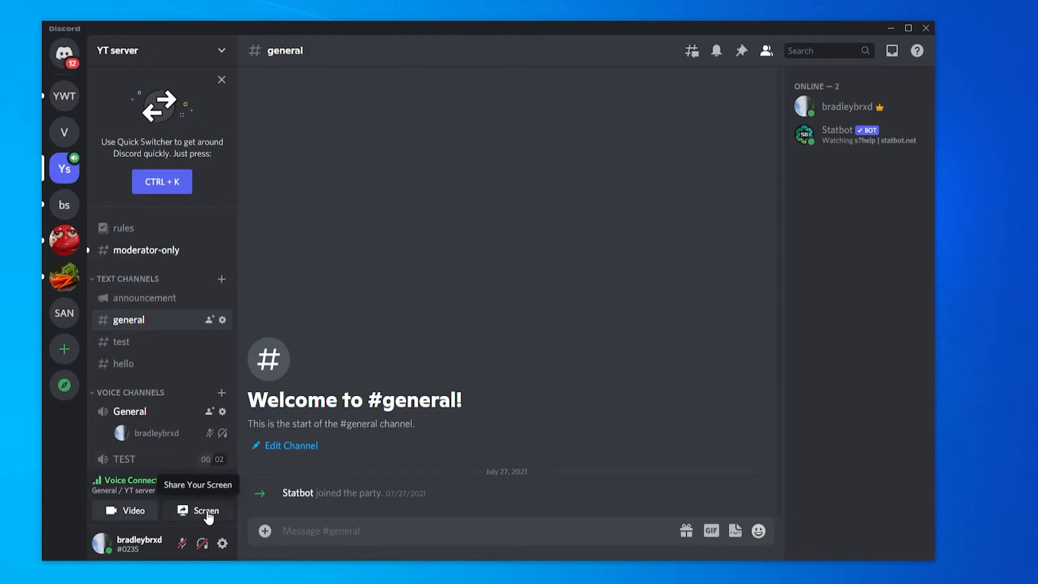
Step: Open the Screen Share dialog on its Screens tab showing Screen 1 and Screen 2
{"action": "left_click", "coordinate": [206, 510]}
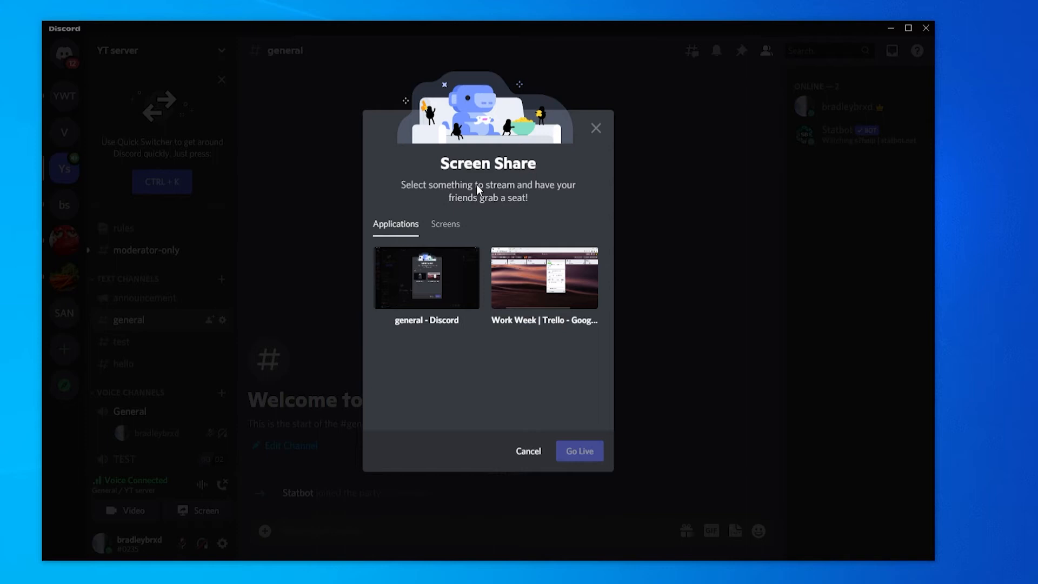
{"action": "left_click", "coordinate": [445, 224]}
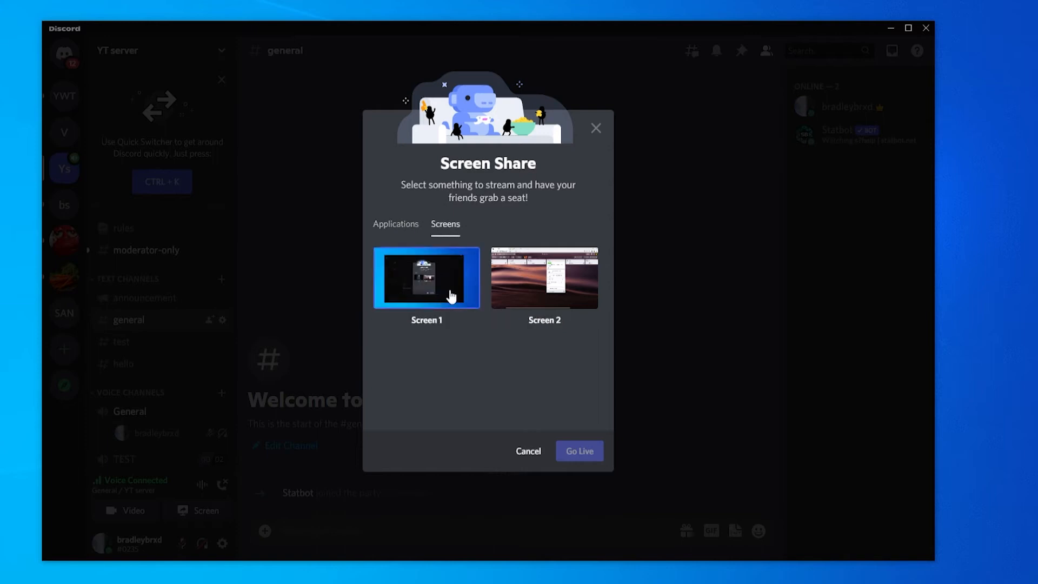
{"action": "mouse_move", "coordinate": [492, 339]}
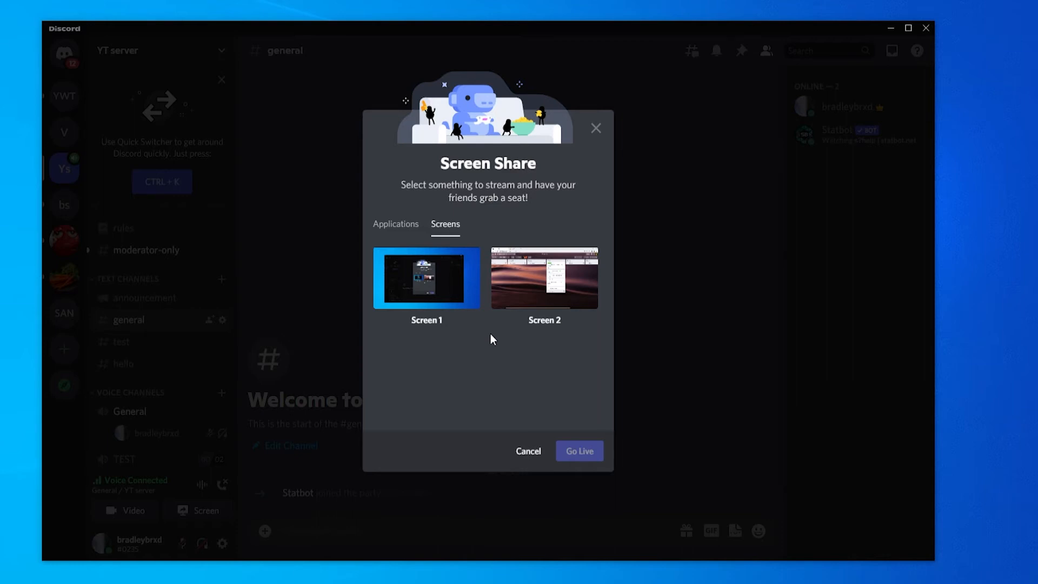
Step: Go live with Screen 1 using Smoother Video at 720p and 30 fps
{"action": "left_click", "coordinate": [426, 277]}
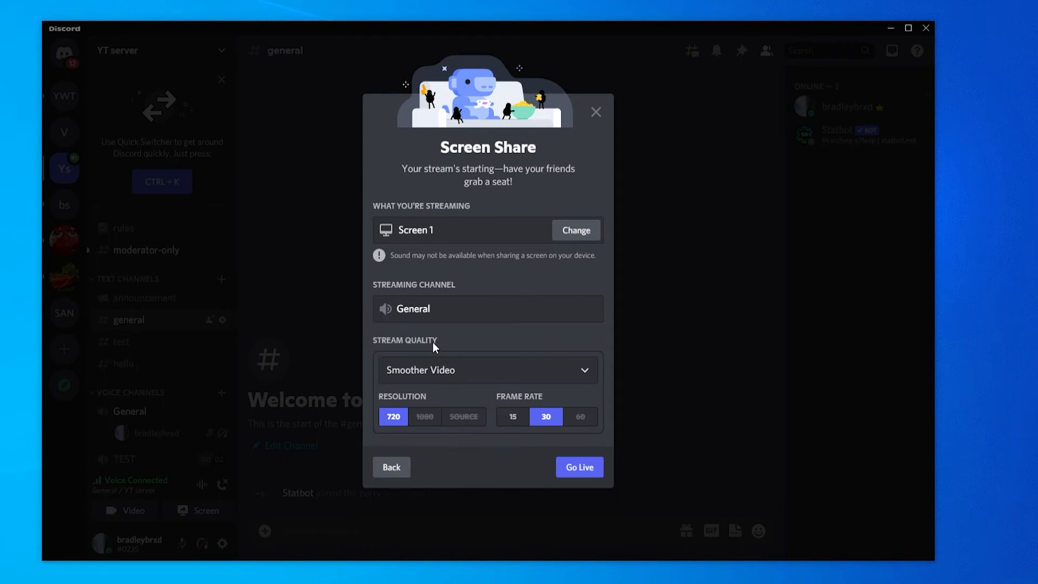
{"action": "mouse_move", "coordinate": [462, 376]}
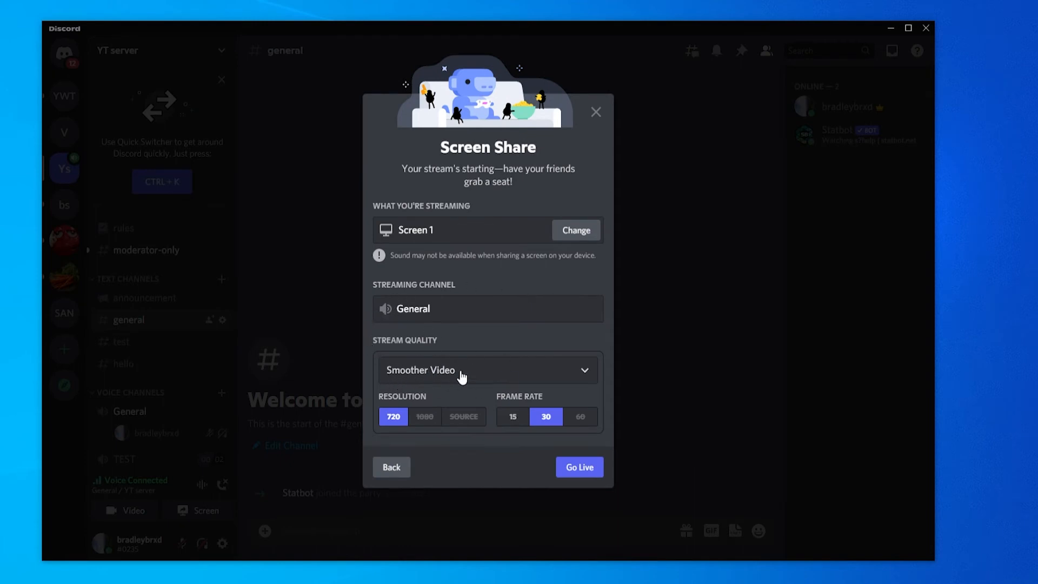
{"action": "left_click", "coordinate": [487, 369]}
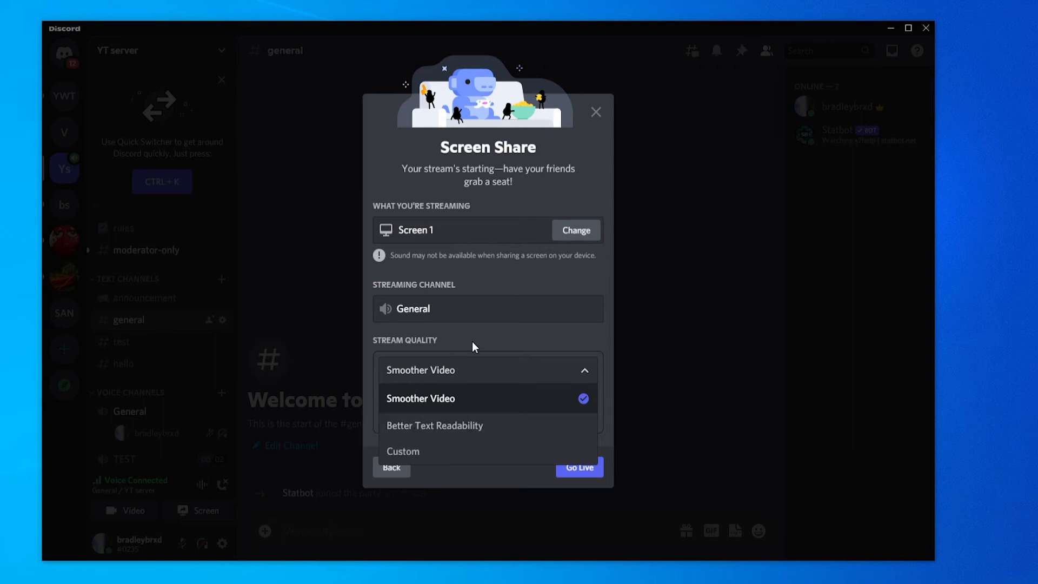
{"action": "left_click", "coordinate": [420, 398]}
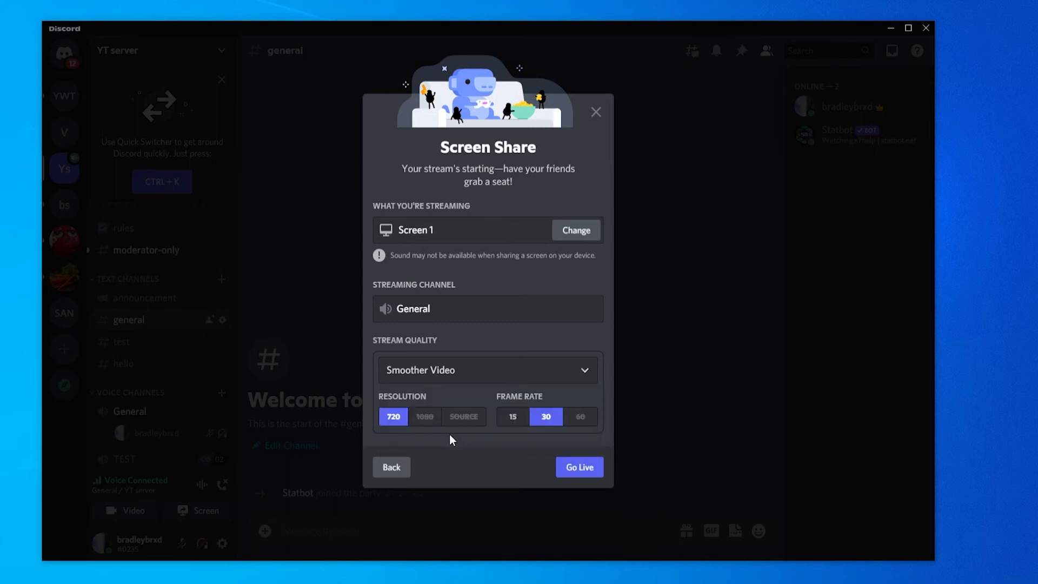
{"action": "mouse_move", "coordinate": [547, 416]}
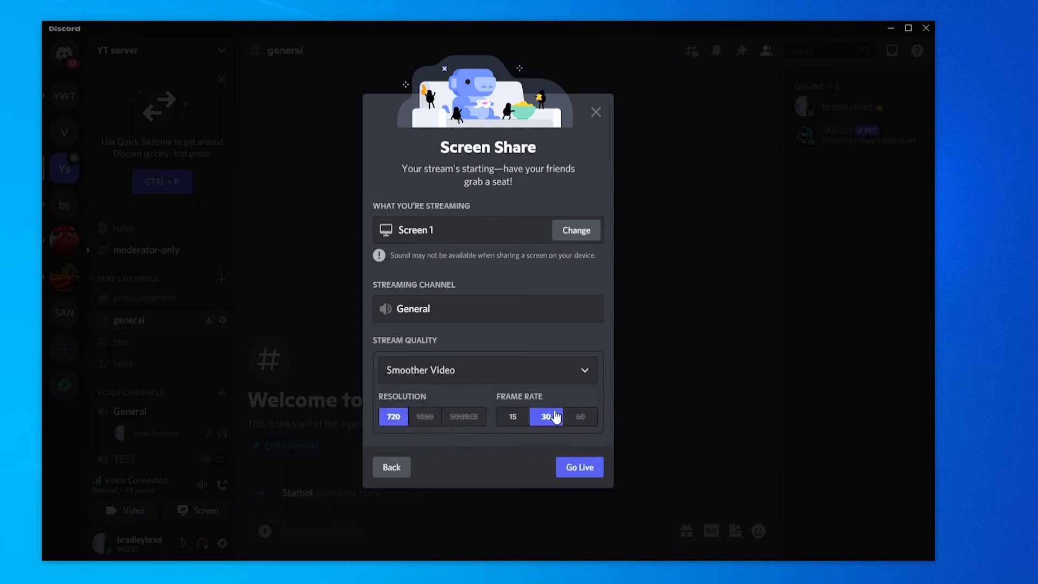
{"action": "mouse_move", "coordinate": [554, 404]}
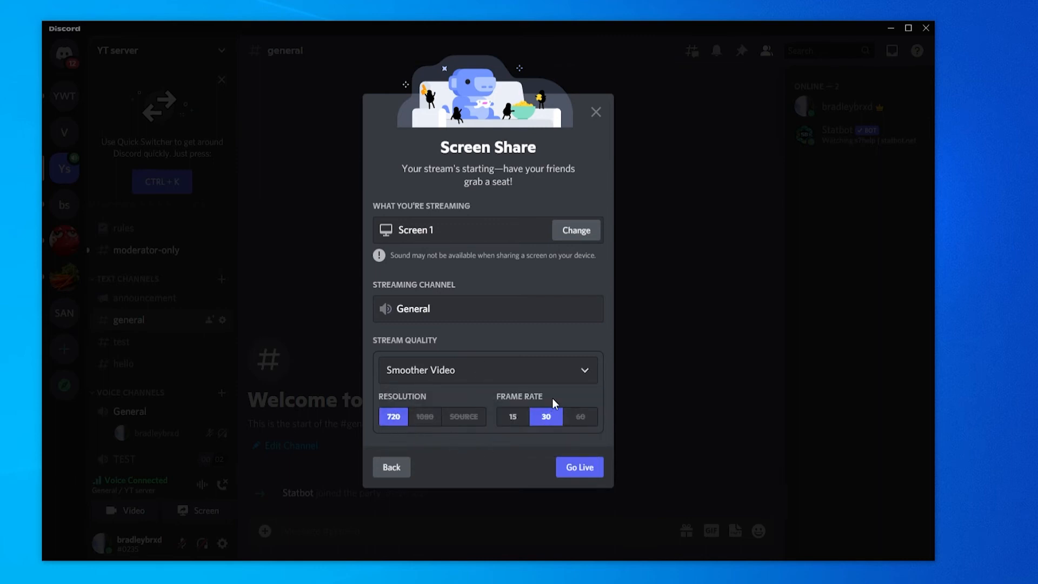
{"action": "mouse_move", "coordinate": [548, 457]}
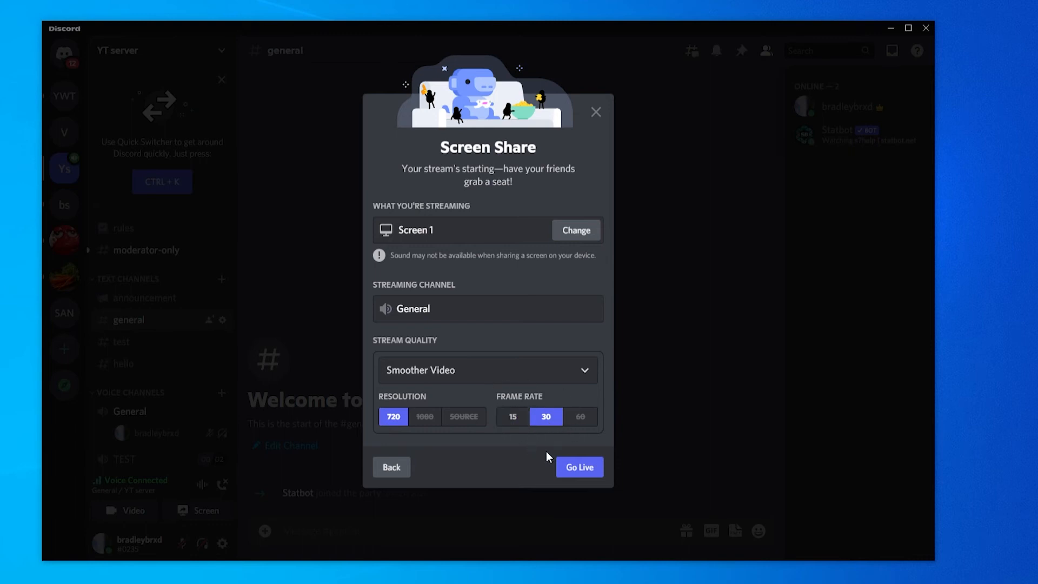
{"action": "left_click", "coordinate": [578, 466]}
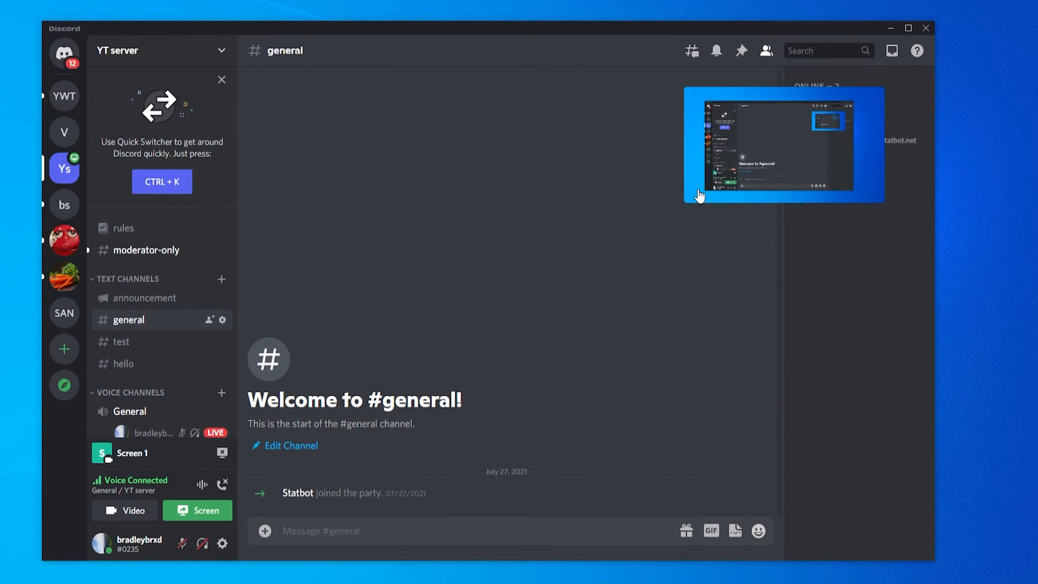
{"action": "mouse_move", "coordinate": [145, 431]}
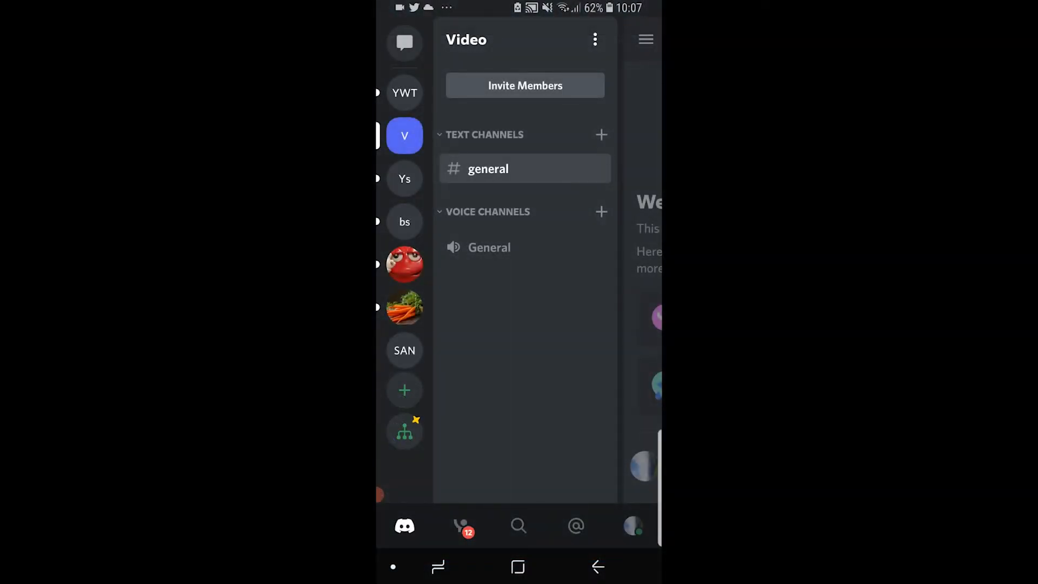
Step: On the phone, join the Video server's General voice channel
{"action": "left_click", "coordinate": [489, 247]}
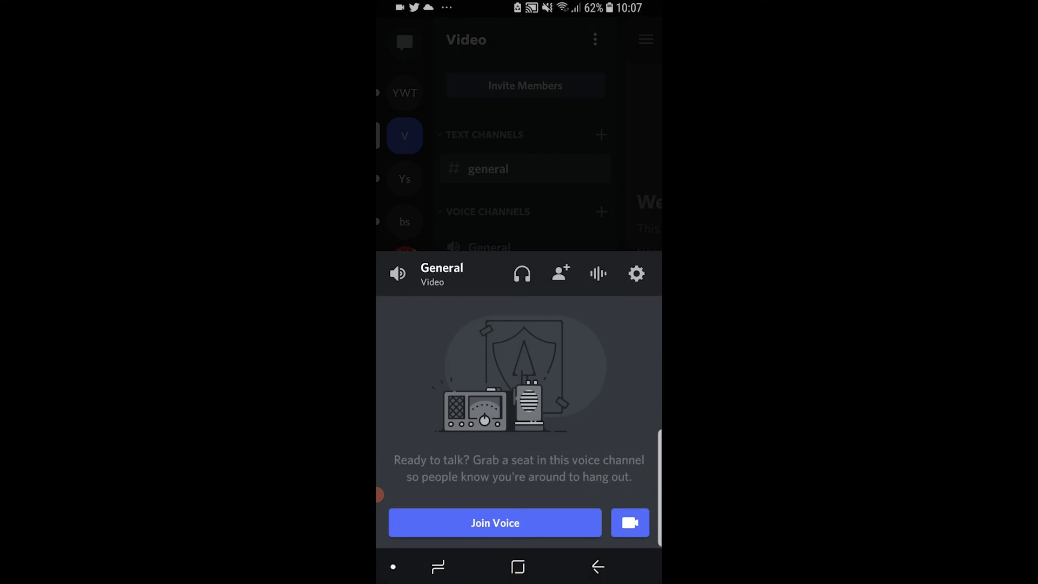
{"action": "left_click", "coordinate": [495, 522]}
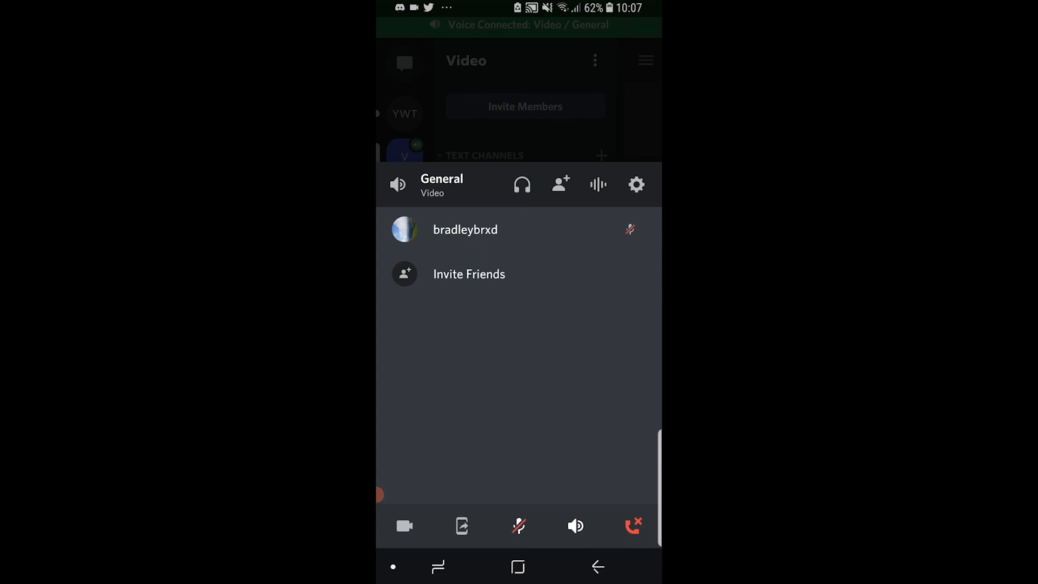
{"action": "left_click", "coordinate": [461, 526]}
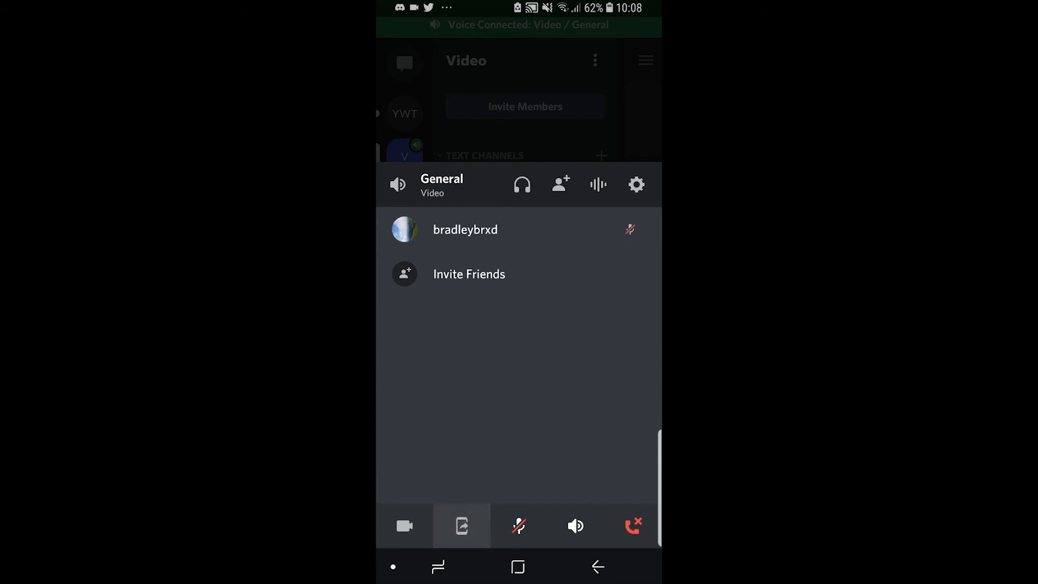
Step: Tap Share Screen to get Android's screen-capture permission prompt for Discord
{"action": "left_click", "coordinate": [461, 526]}
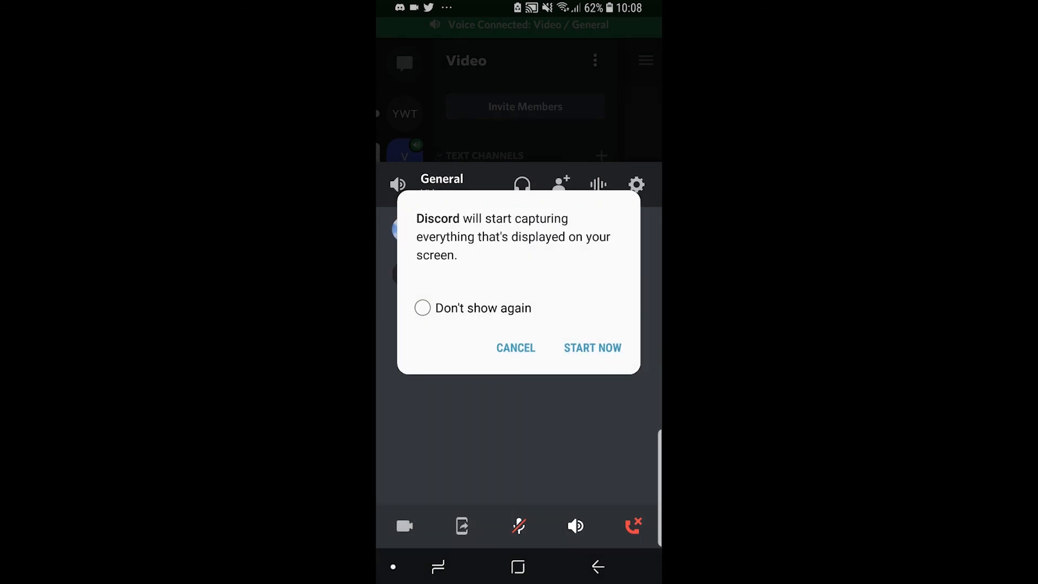